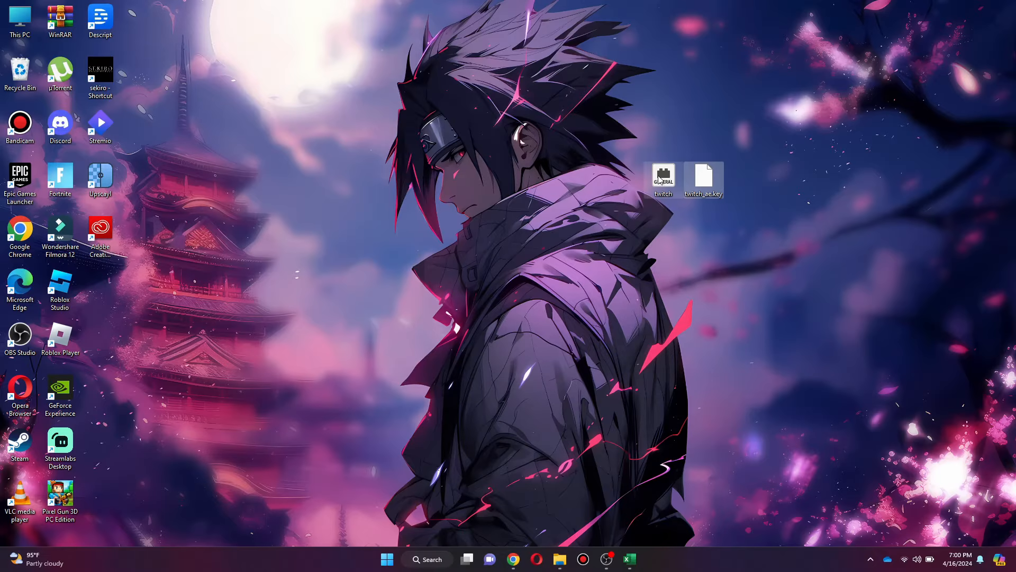
- Copy the 'twitch' folder and 'twitch_ae.key' file from the desktop
right_click(663, 175)
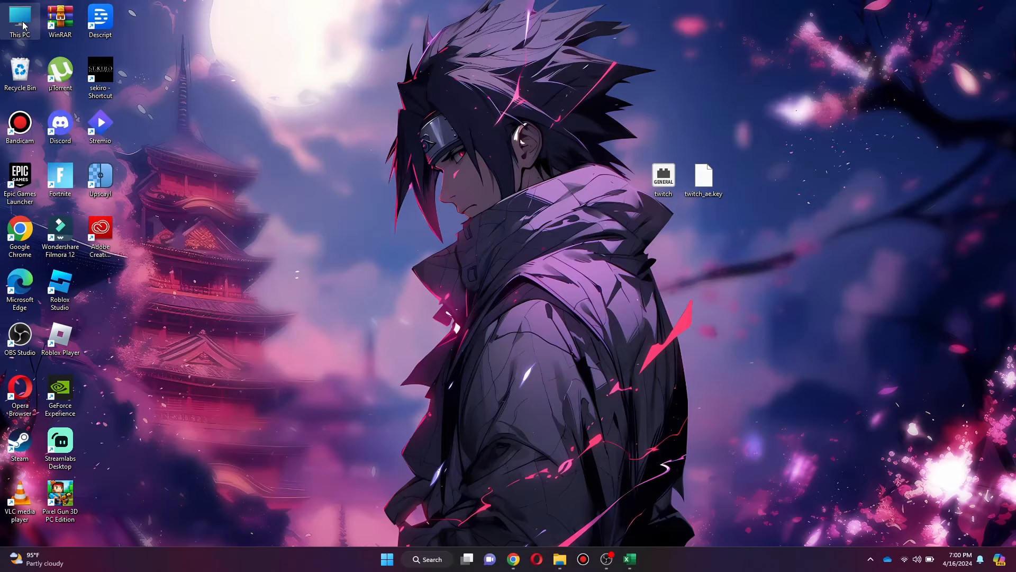
- Browse This PC > C: > Program Files > Adobe After Effects CC 2018 > Support Files
double_click(20, 20)
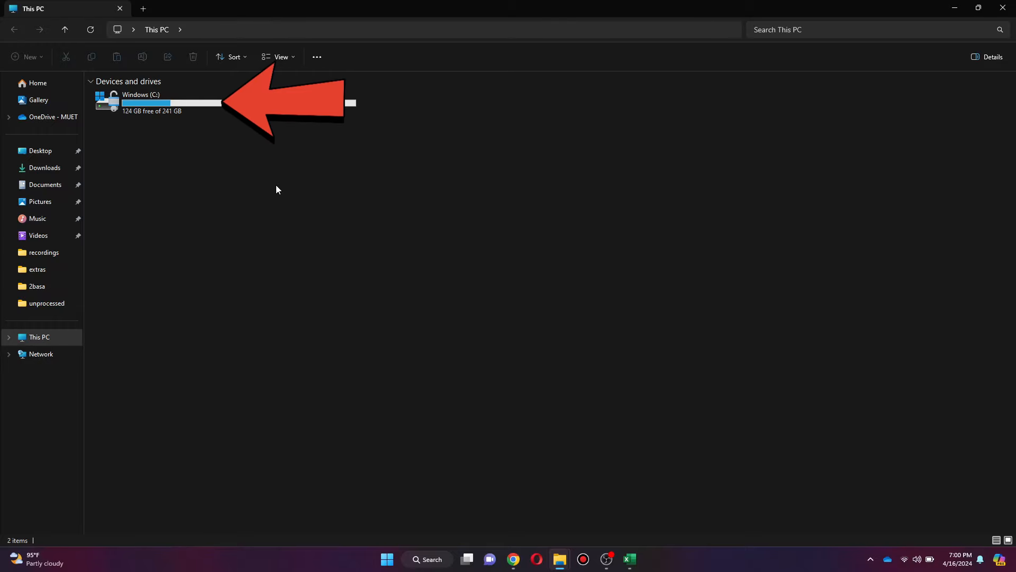
double_click(139, 99)
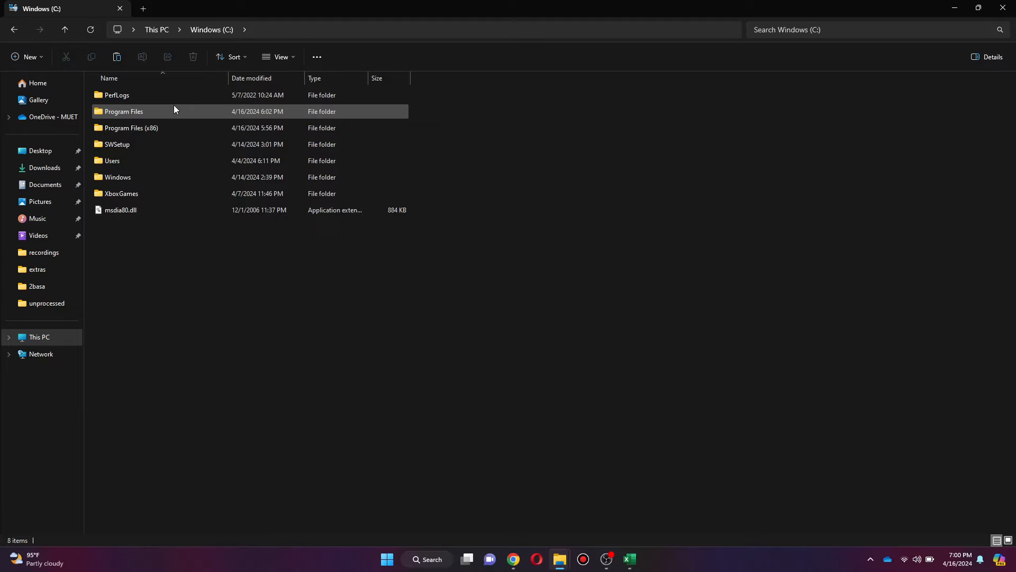
double_click(124, 110)
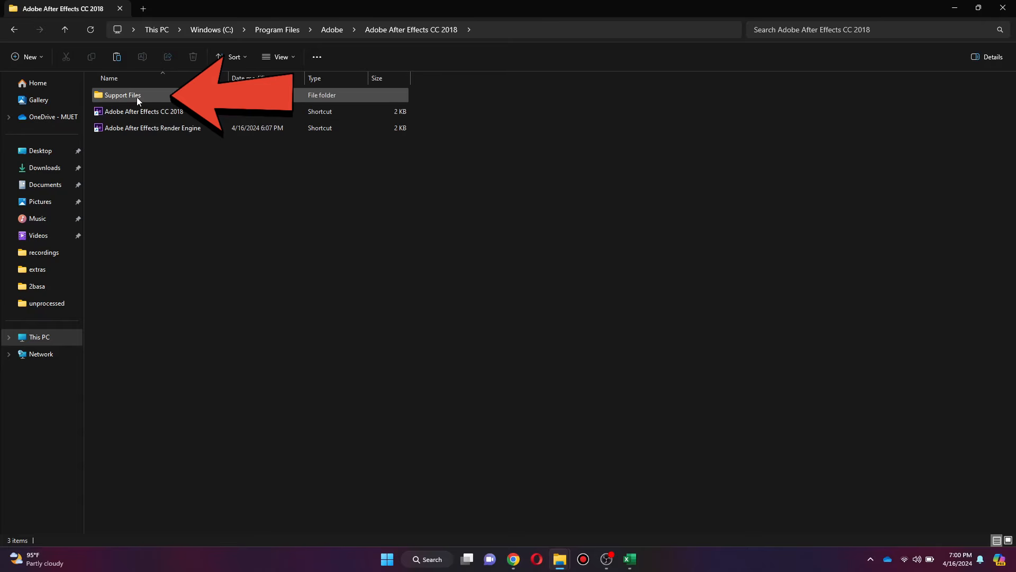
double_click(122, 94)
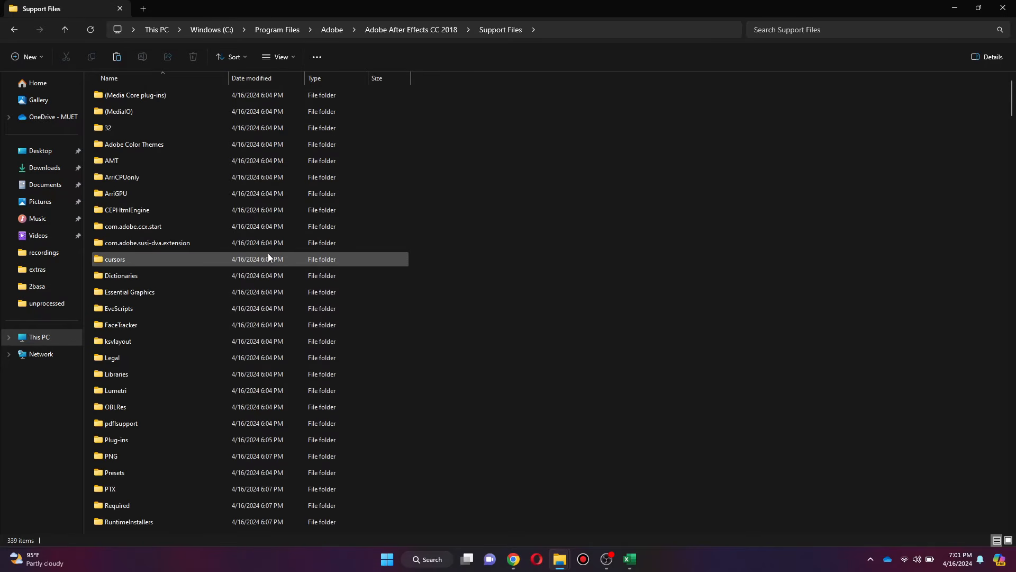
- Paste the twitch files into Plug-ins, granting administrator permission to continue
scroll("down", 3)
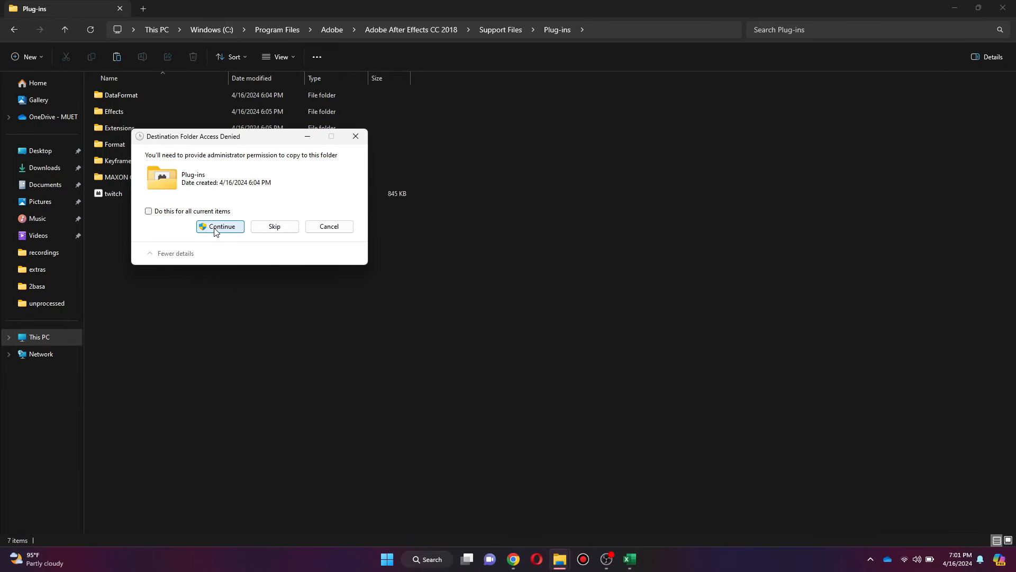
left_click(219, 226)
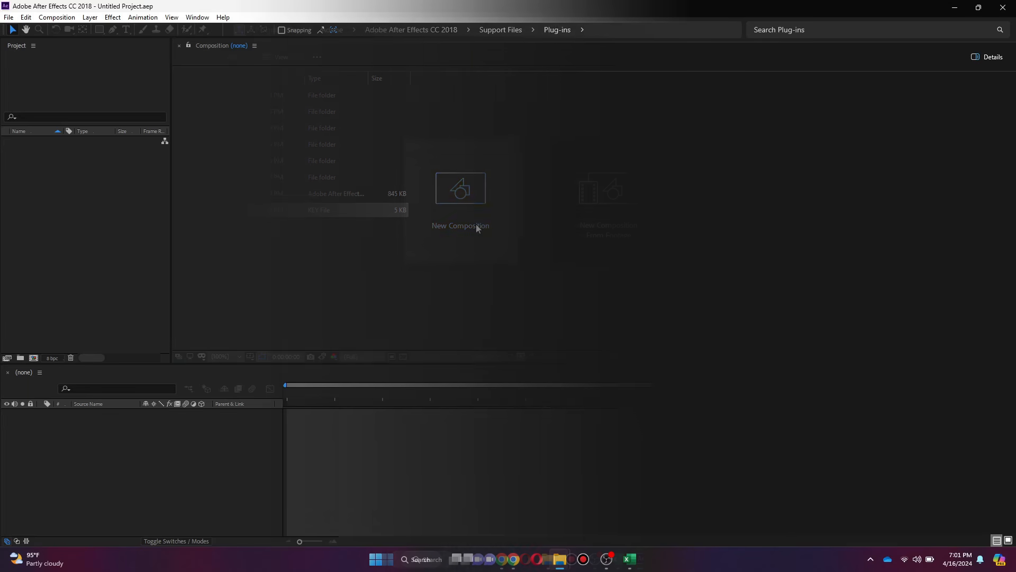
- Create Comp 1, search Effects & Presets for 'twi', and select Twitch under Video Copilot
left_click(460, 188)
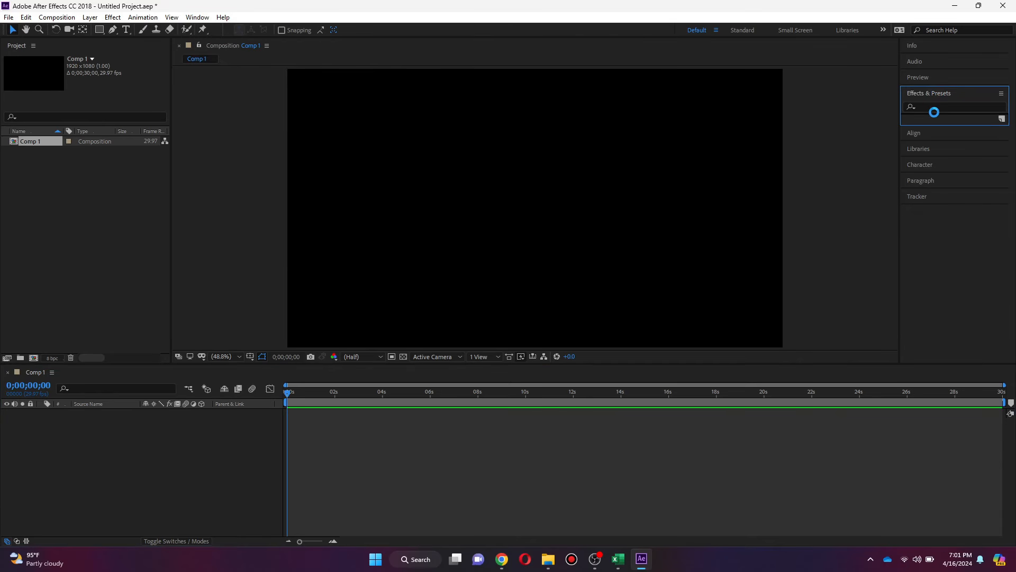
type("twitch")
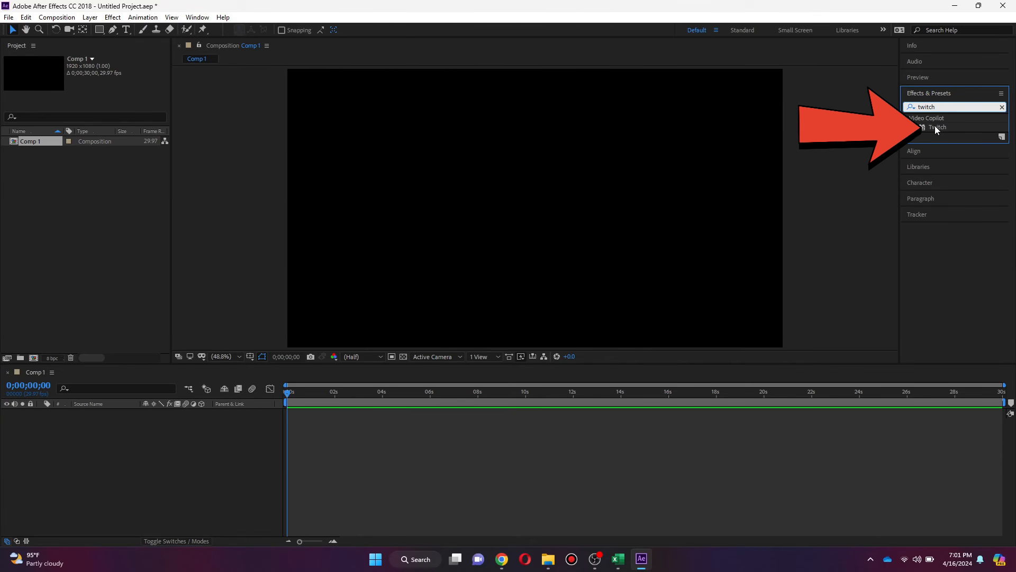
left_click(938, 127)
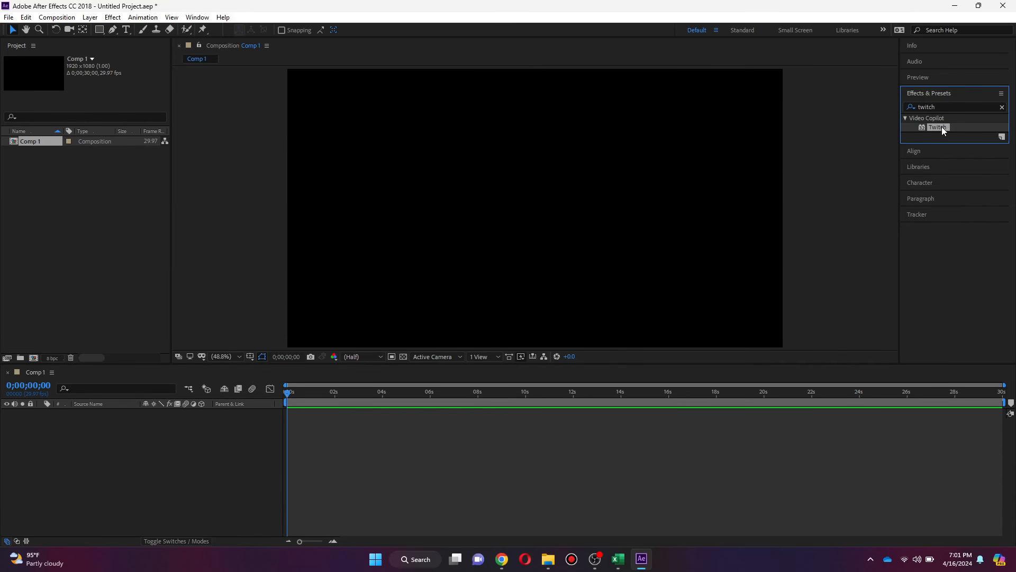
mouse_move(893, 208)
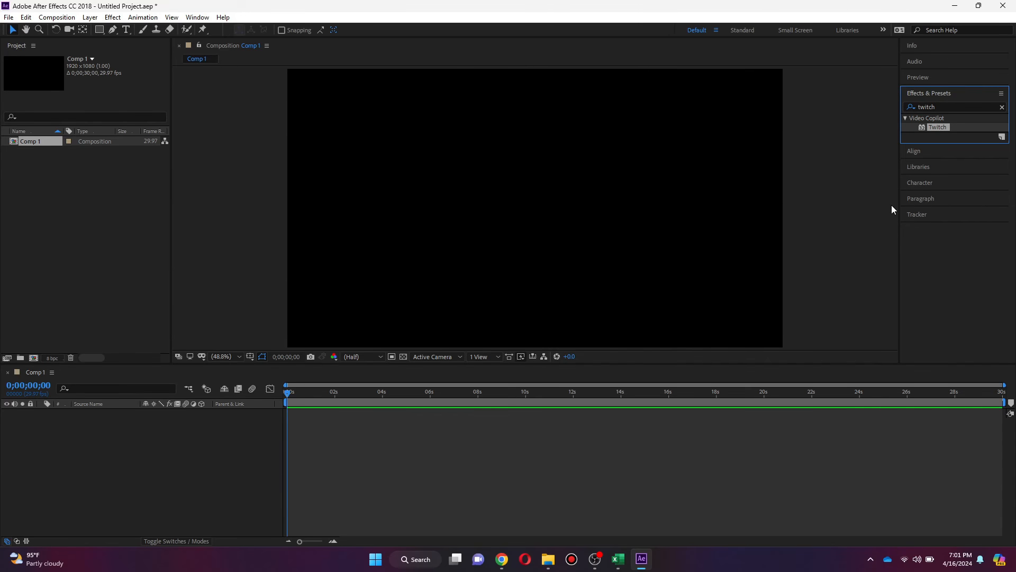